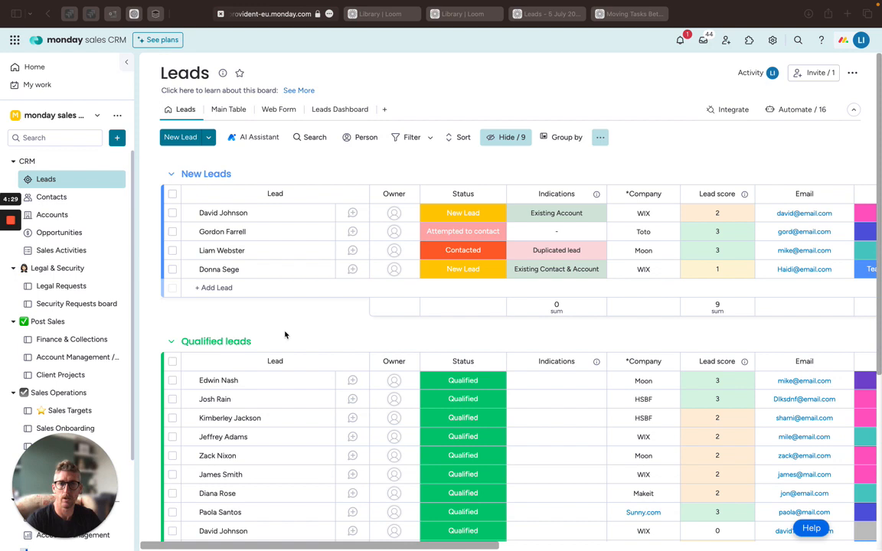
pyautogui.moveTo(197, 350)
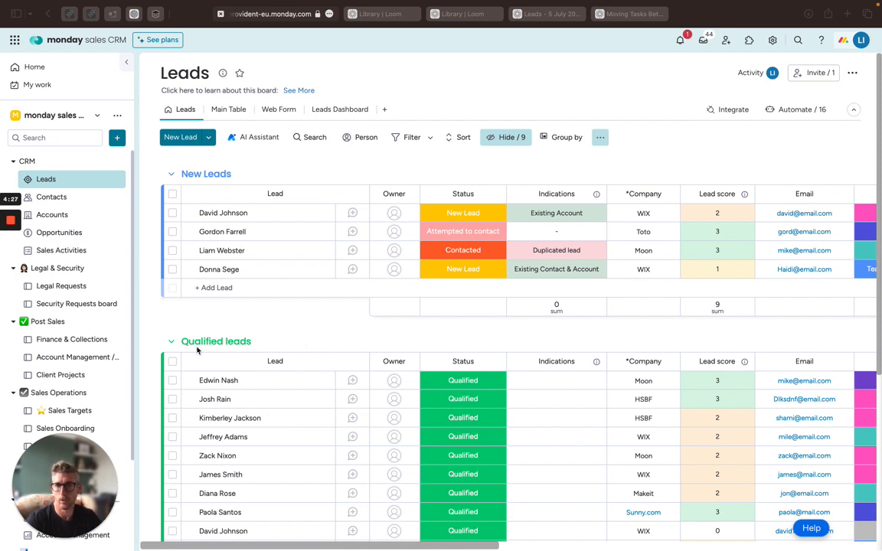
pyautogui.moveTo(309, 322)
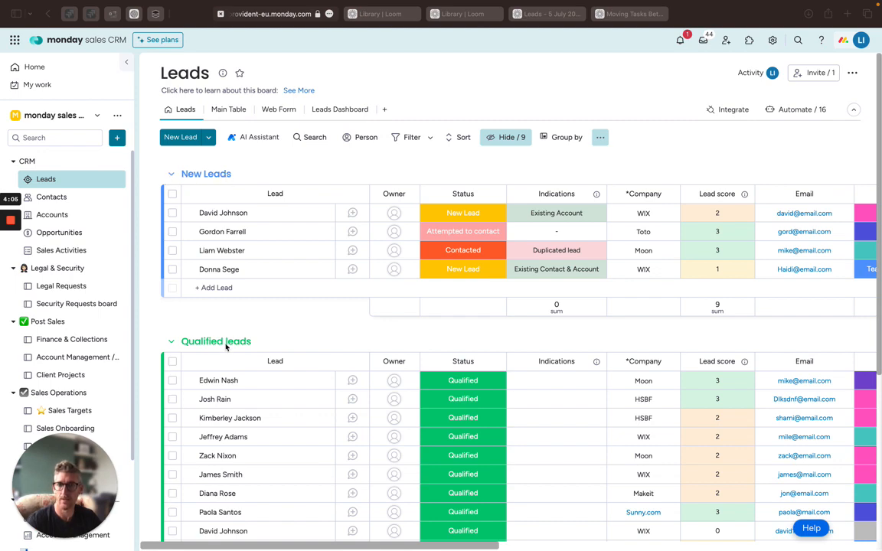
# Review the lead status options and browse the Contacts and Accounts boards before returning to Leads.
pyautogui.scroll(-3)
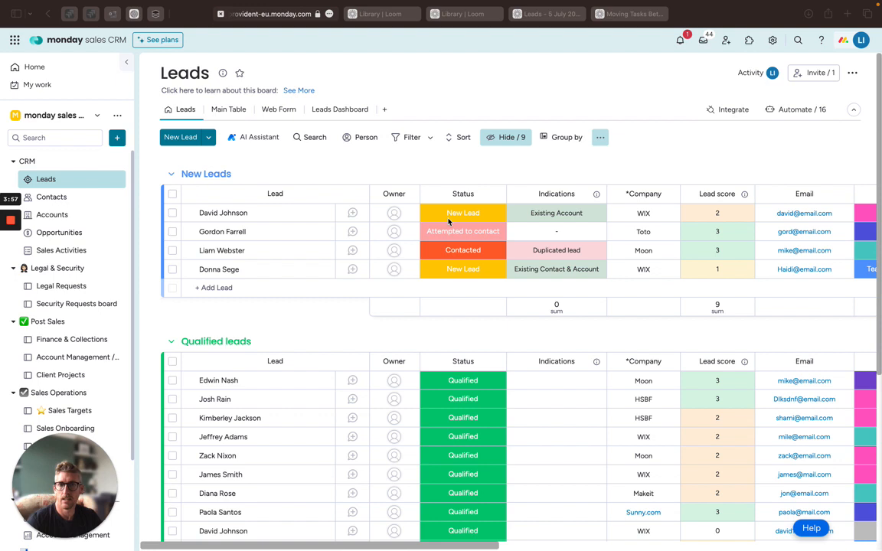
pyautogui.moveTo(456, 276)
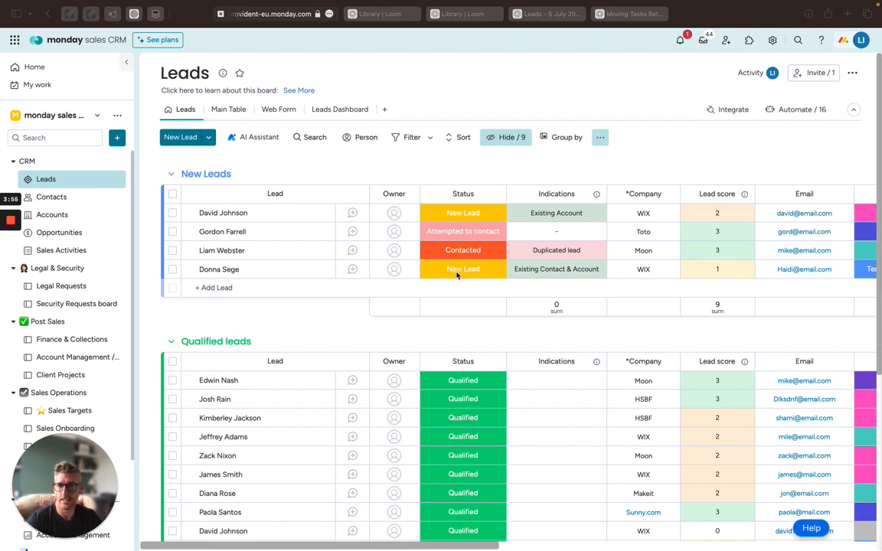
pyautogui.click(462, 269)
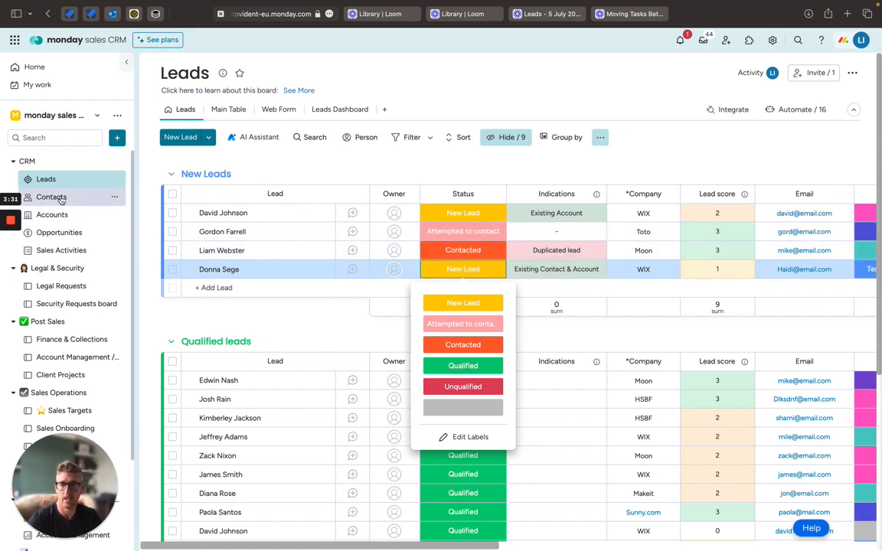
pyautogui.click(52, 196)
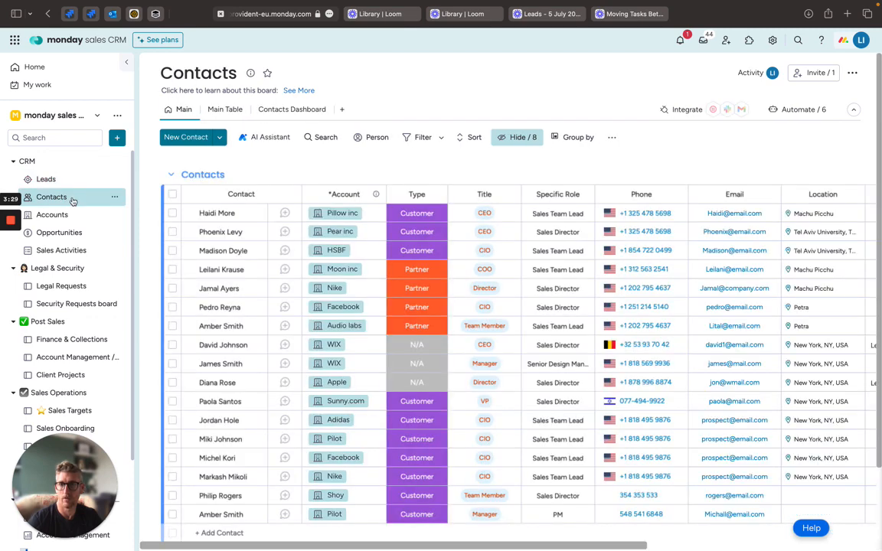
pyautogui.click(52, 214)
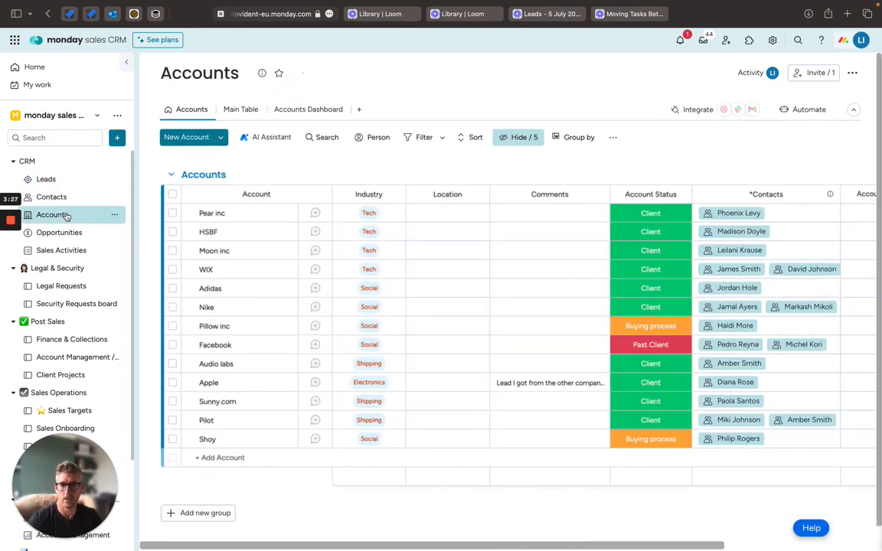
pyautogui.click(46, 179)
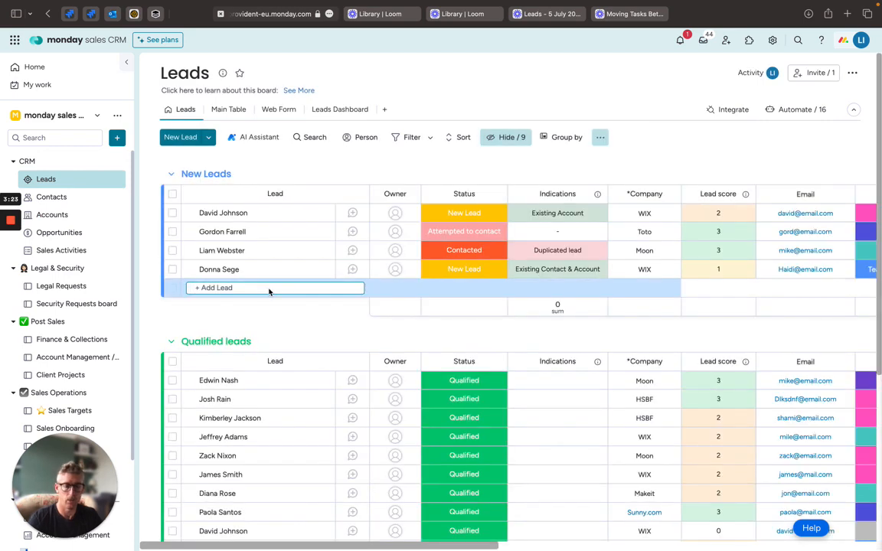
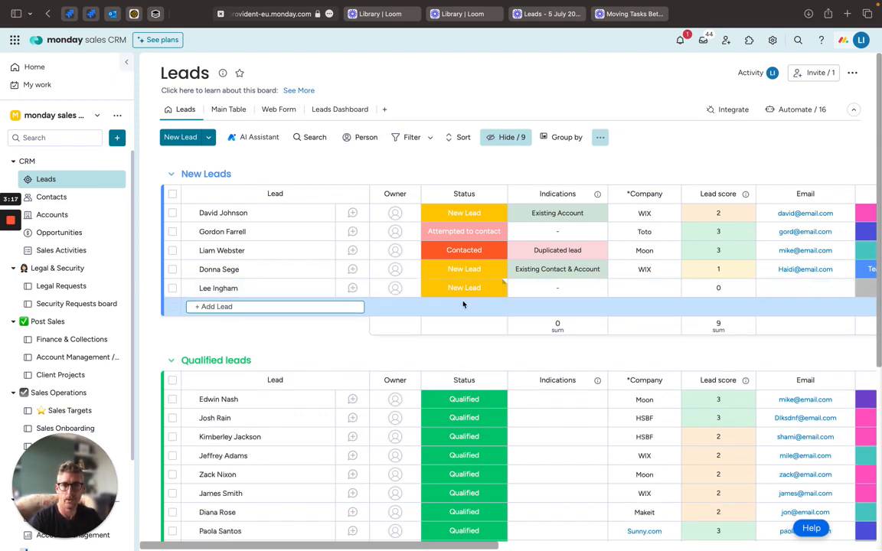
pyautogui.click(644, 288)
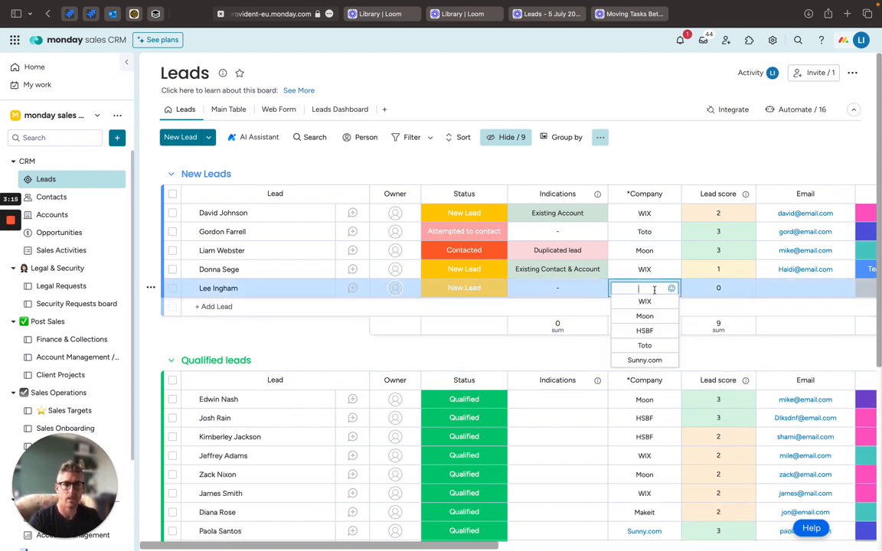
pyautogui.write('Provident')
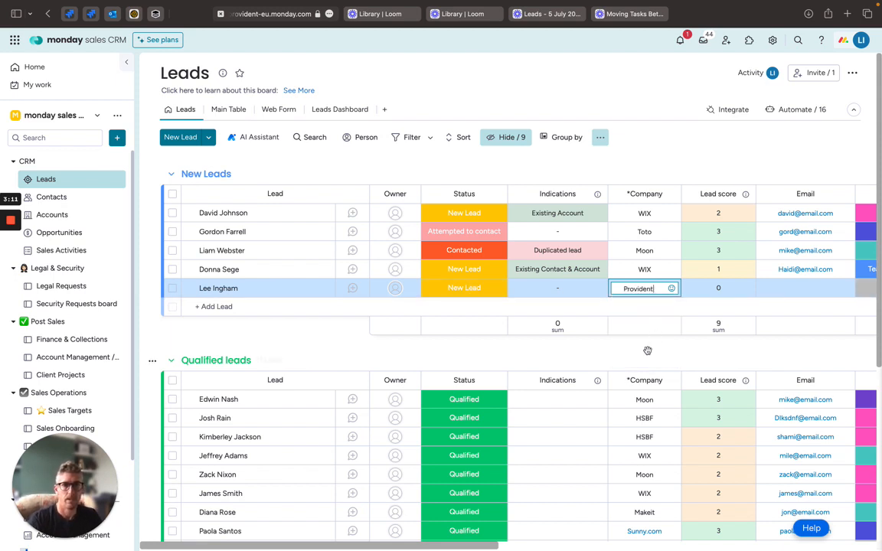
pyautogui.click(718, 287)
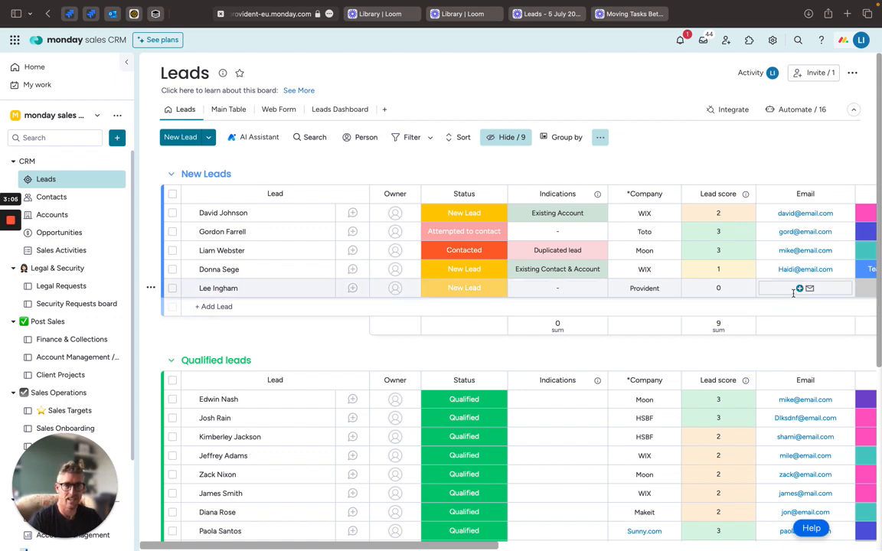
pyautogui.click(805, 287)
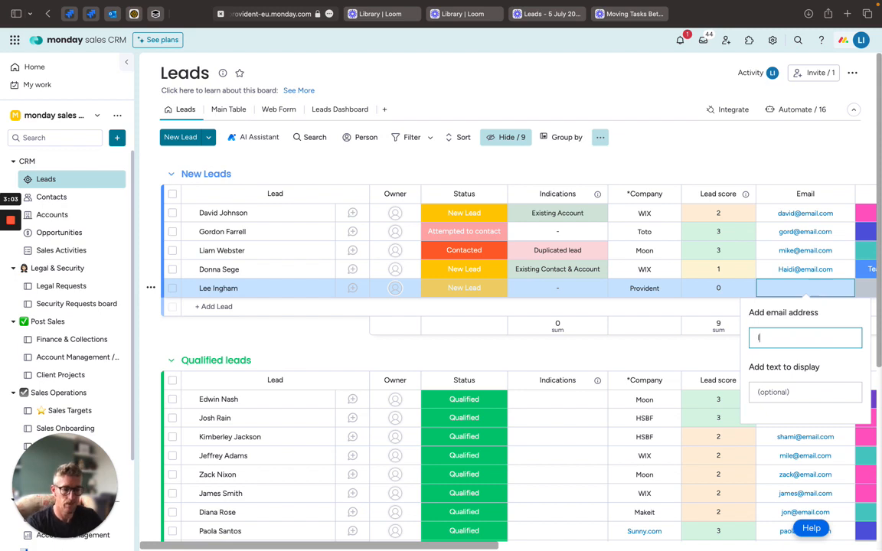
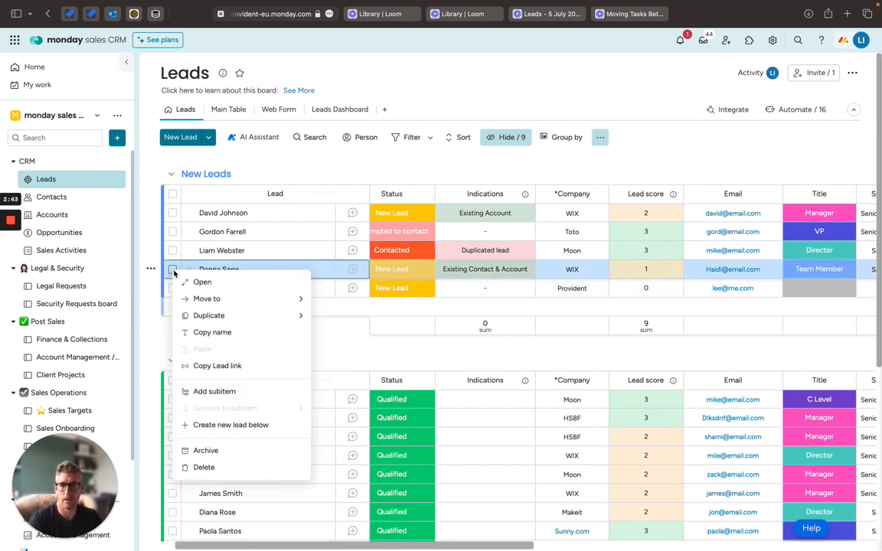
pyautogui.moveTo(208, 316)
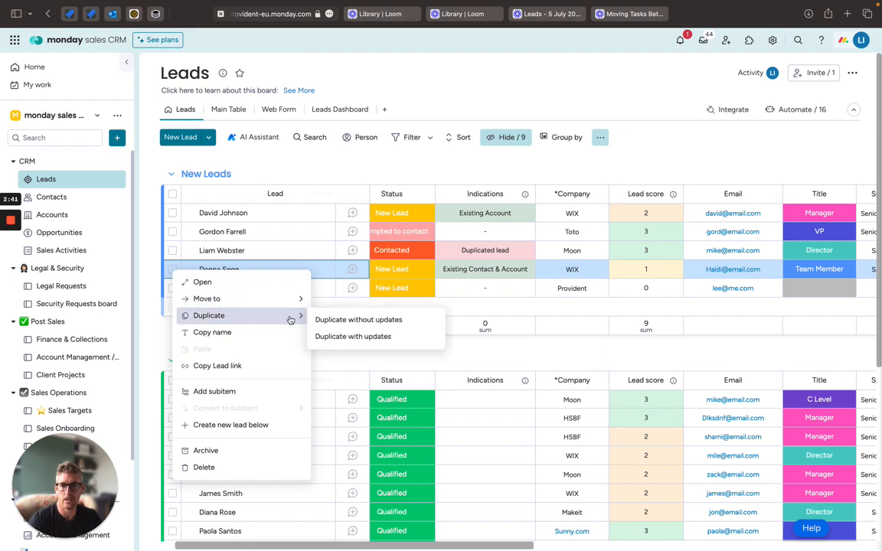
pyautogui.click(358, 320)
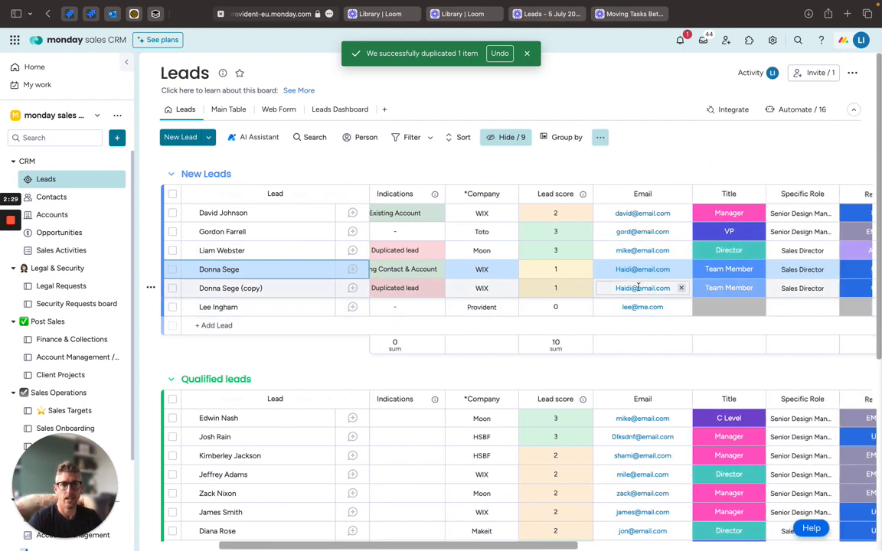
pyautogui.hscroll(3)
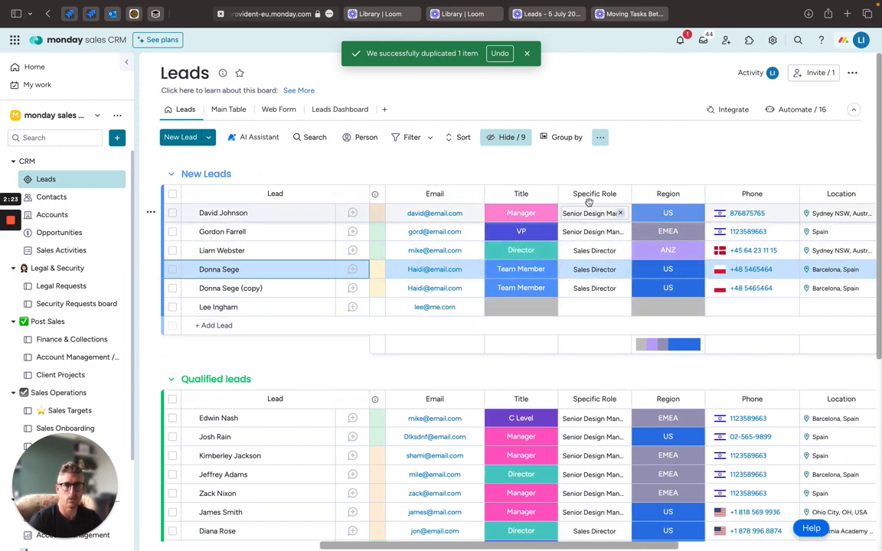
pyautogui.hscroll(3)
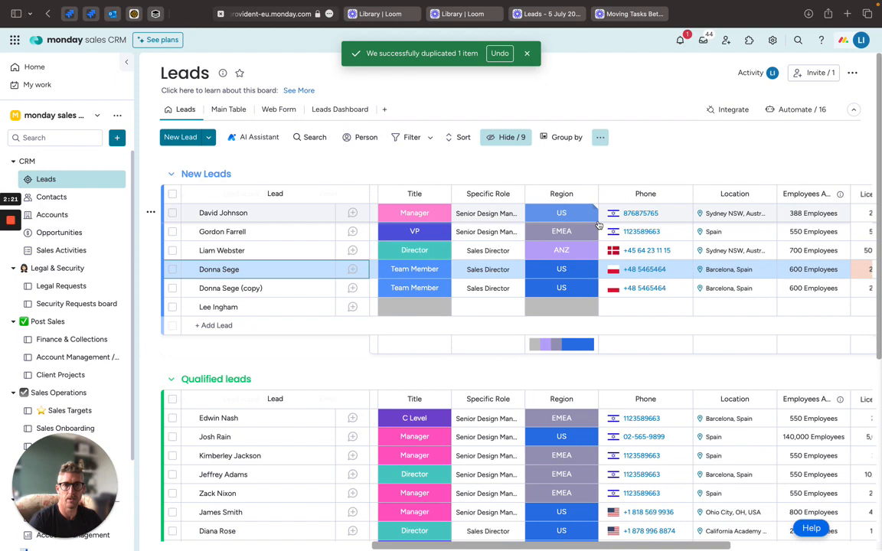
pyautogui.hscroll(3)
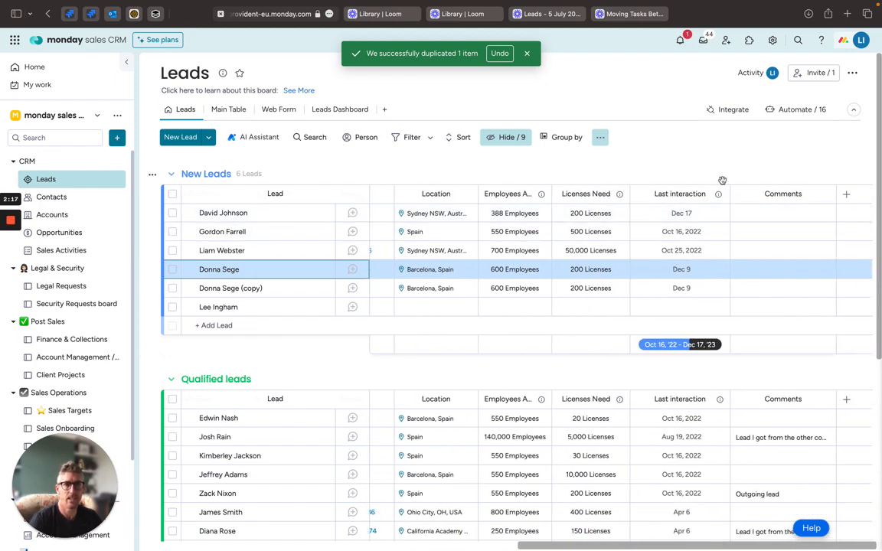
pyautogui.moveTo(847, 196)
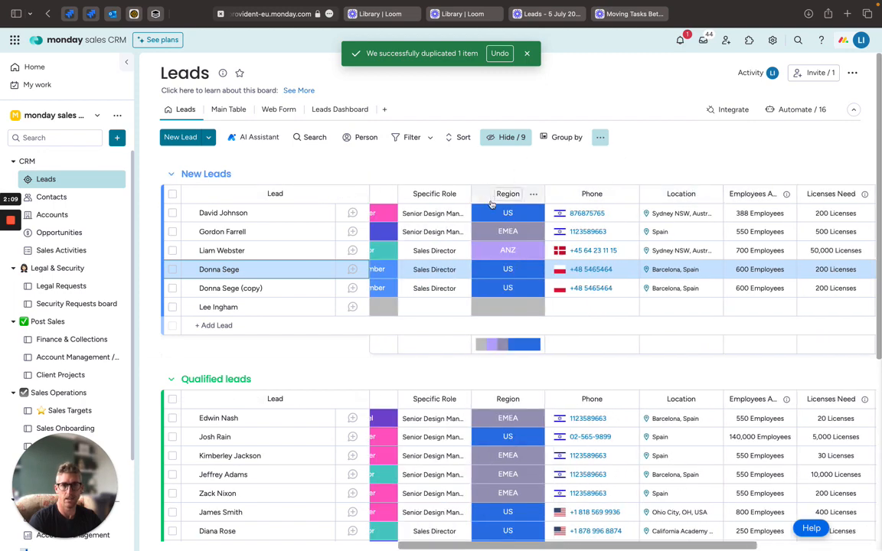
pyautogui.hscroll(3)
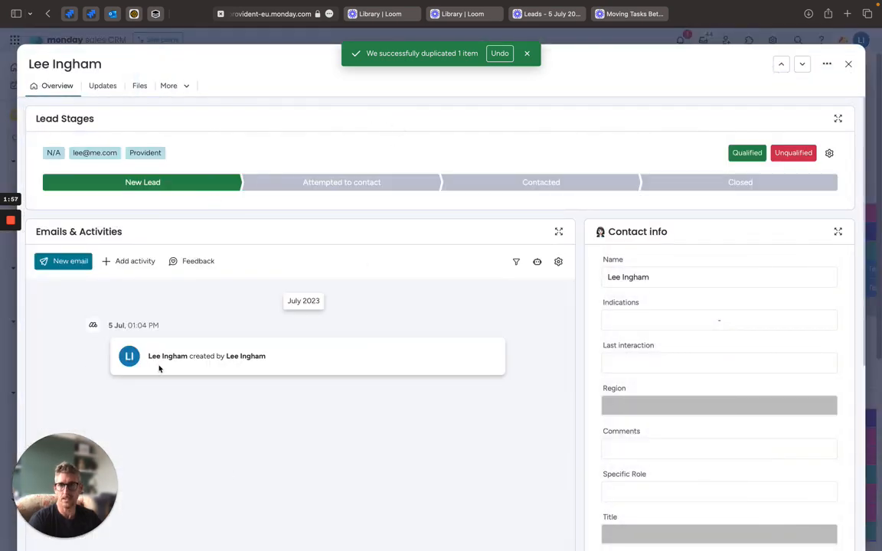
pyautogui.moveTo(257, 260)
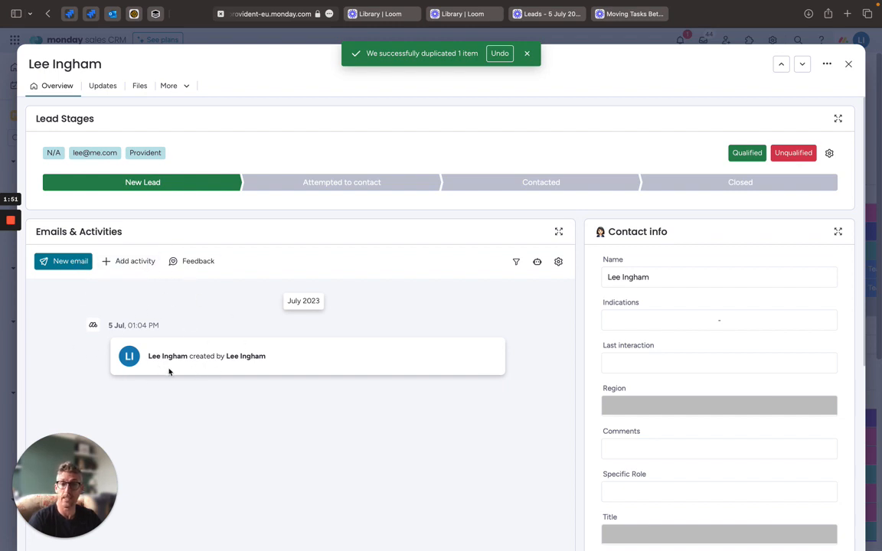
pyautogui.moveTo(147, 314)
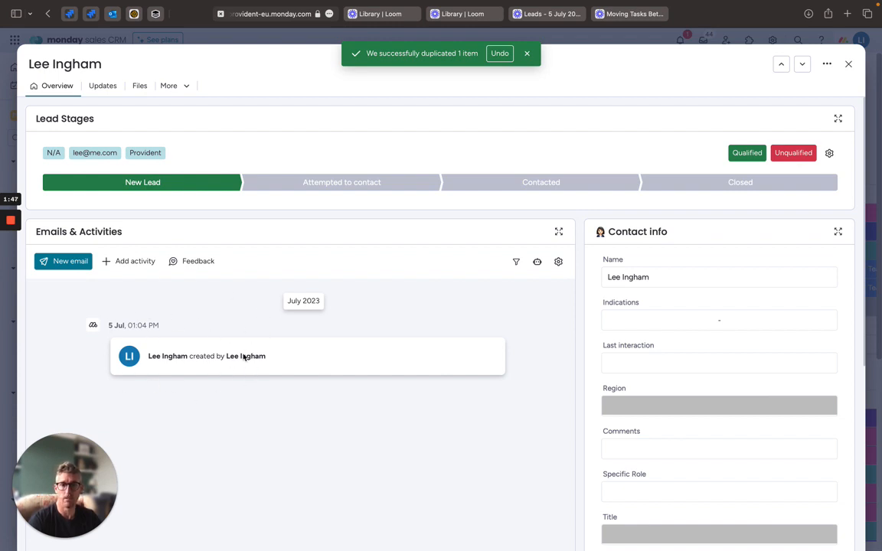
pyautogui.moveTo(264, 377)
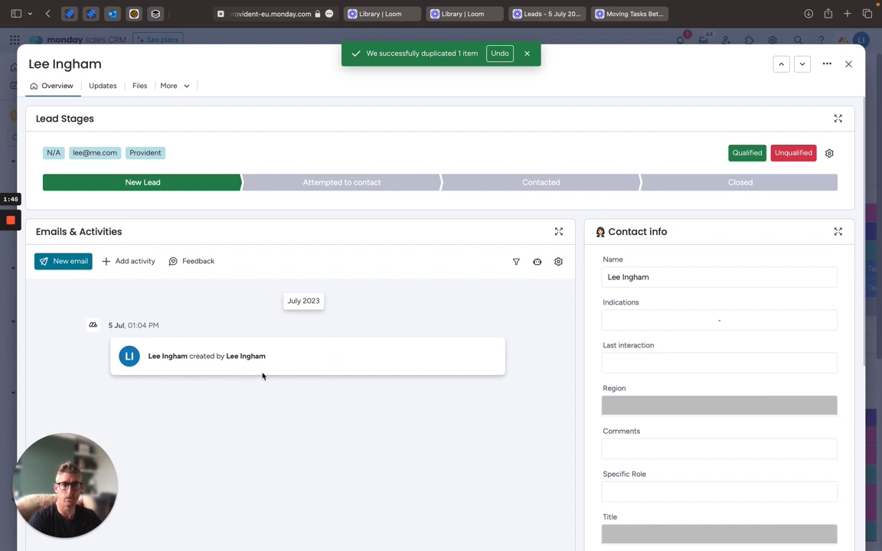
pyautogui.scroll(-3)
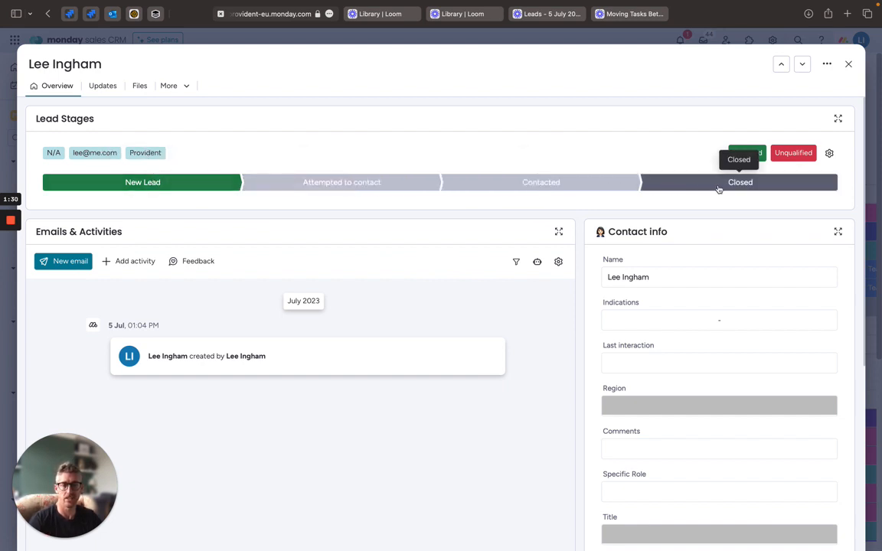
pyautogui.click(341, 182)
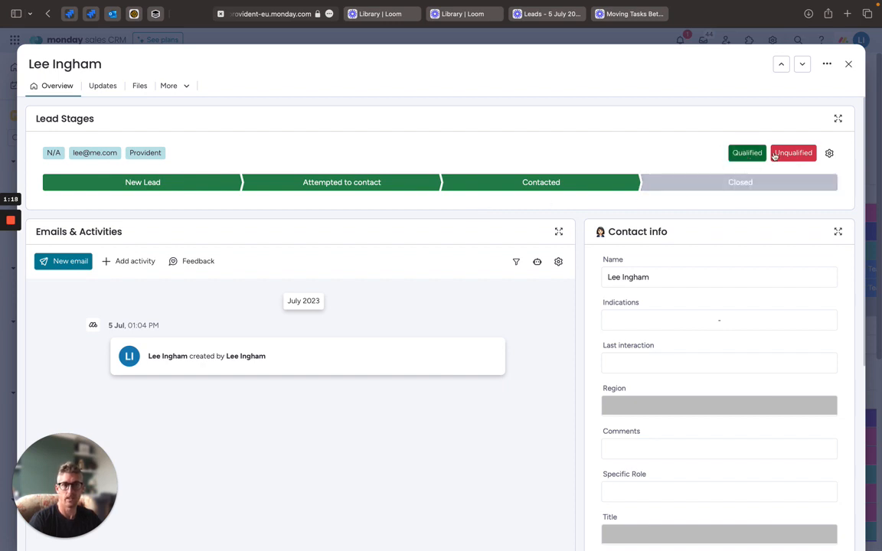
pyautogui.click(747, 153)
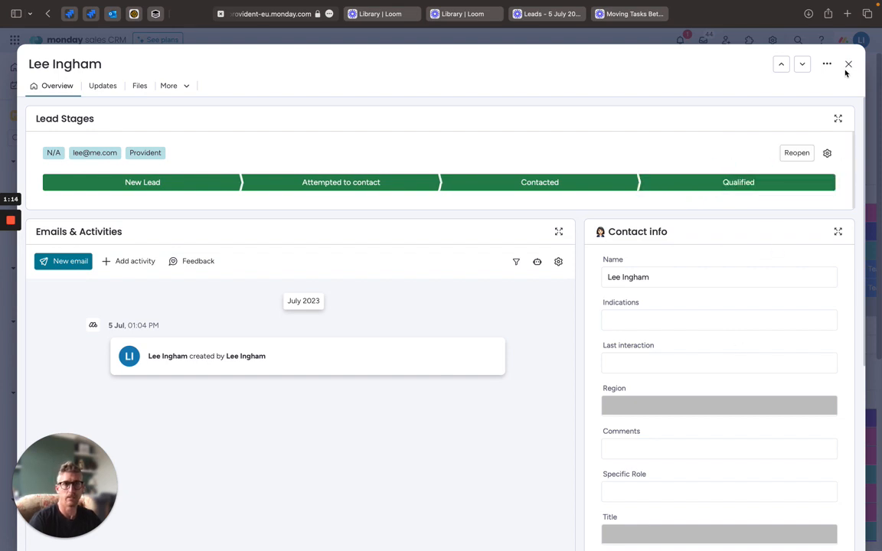
pyautogui.click(849, 64)
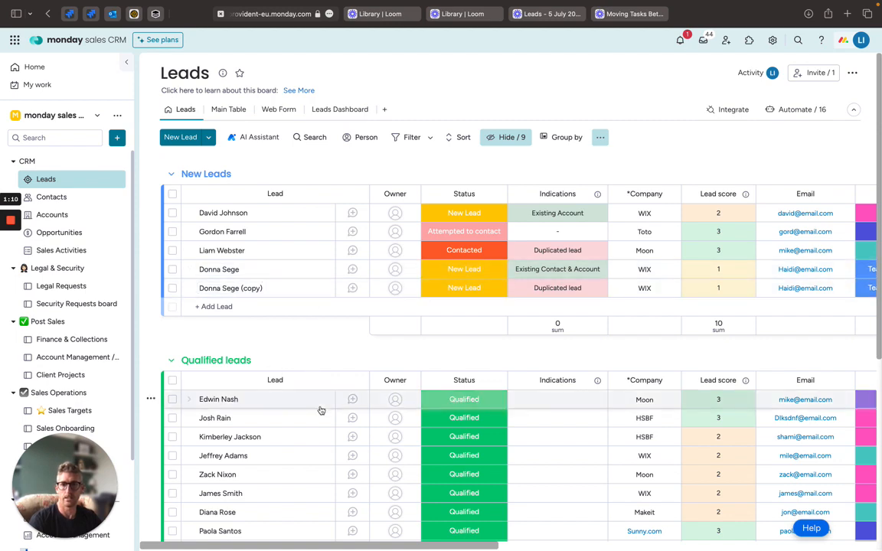
pyautogui.scroll(-3)
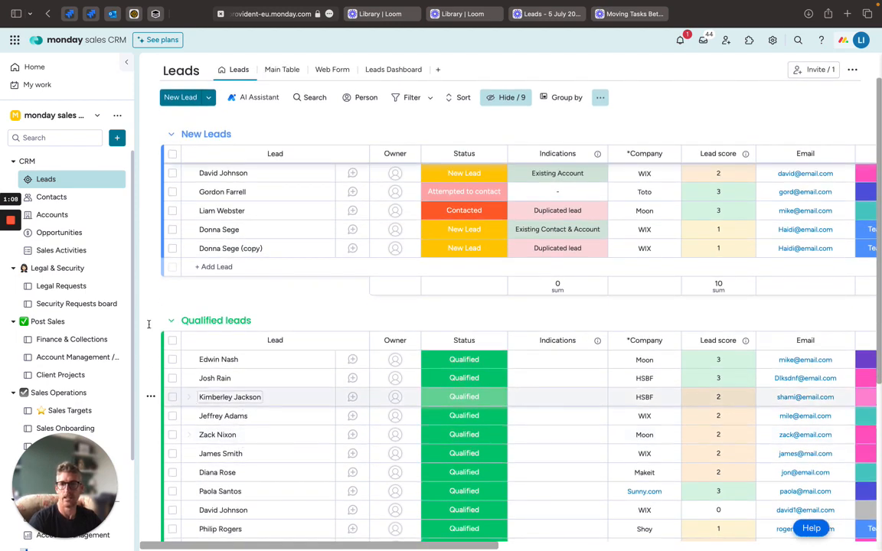
pyautogui.click(52, 196)
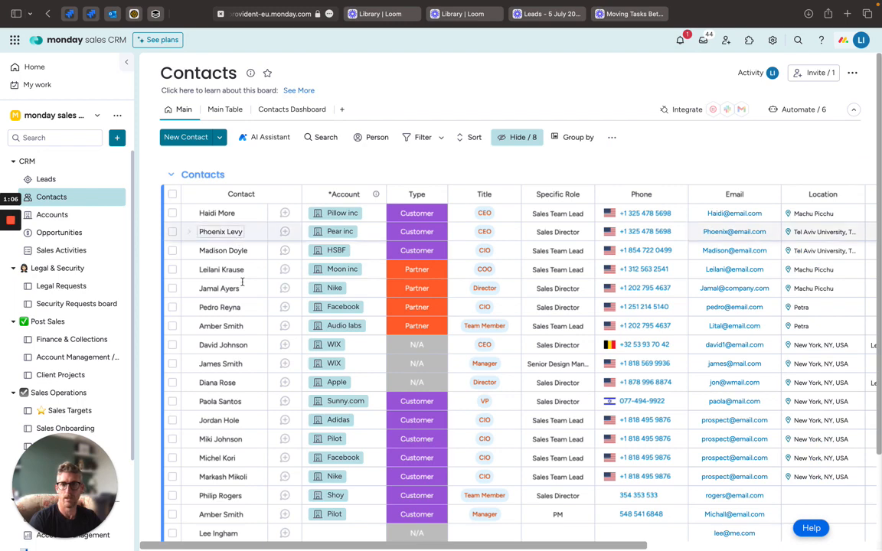
pyautogui.scroll(-3)
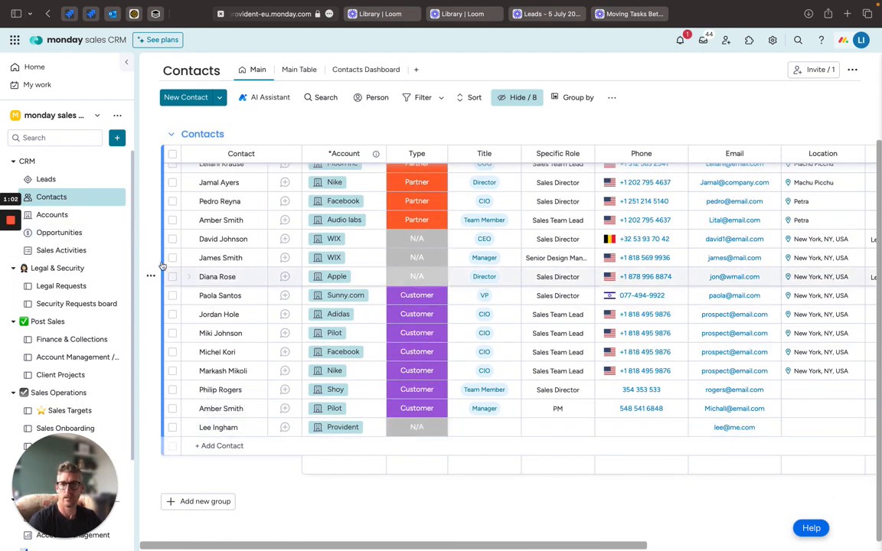
pyautogui.click(53, 215)
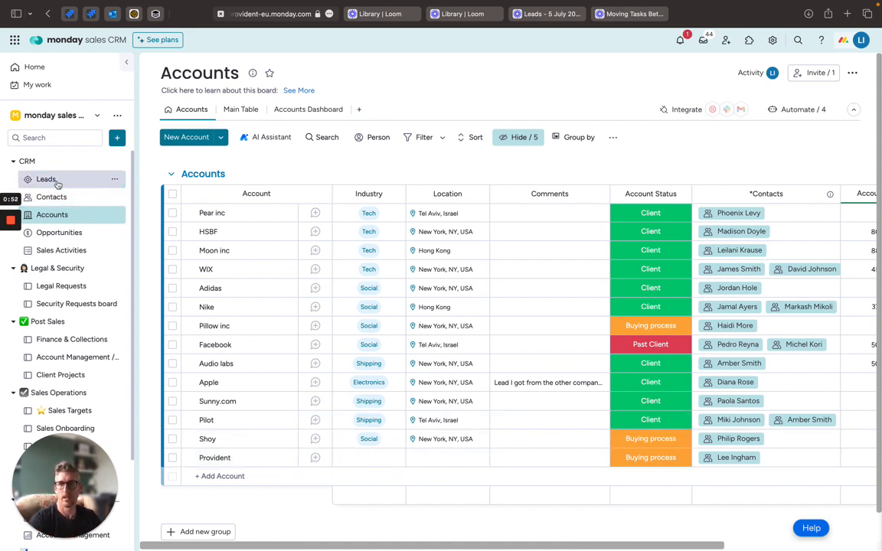
pyautogui.click(46, 179)
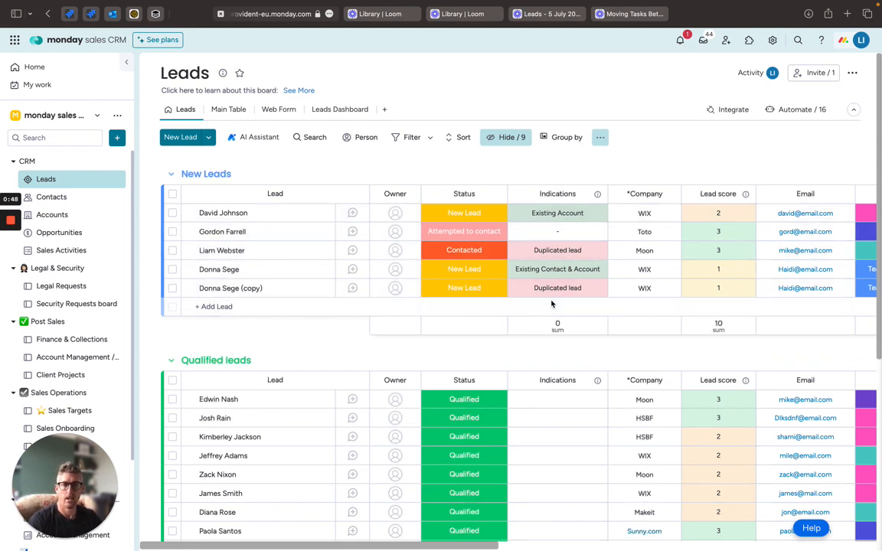
pyautogui.click(643, 213)
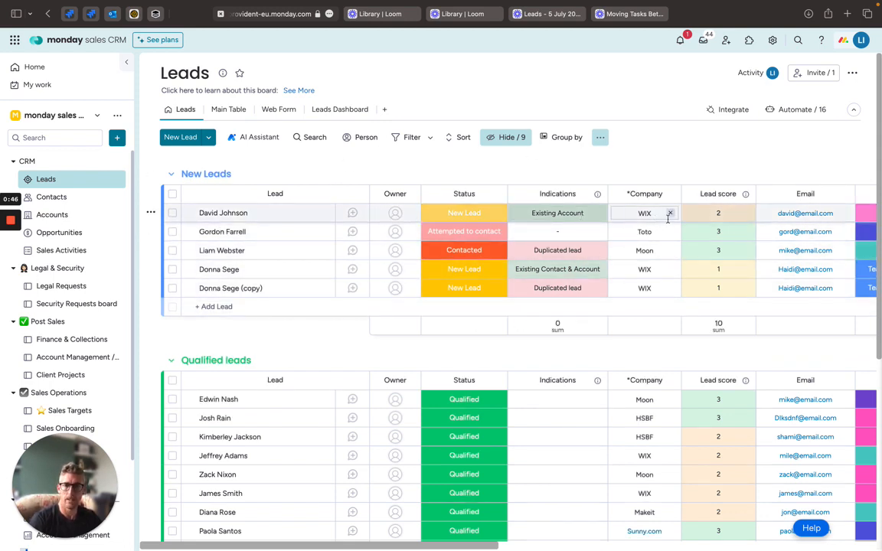